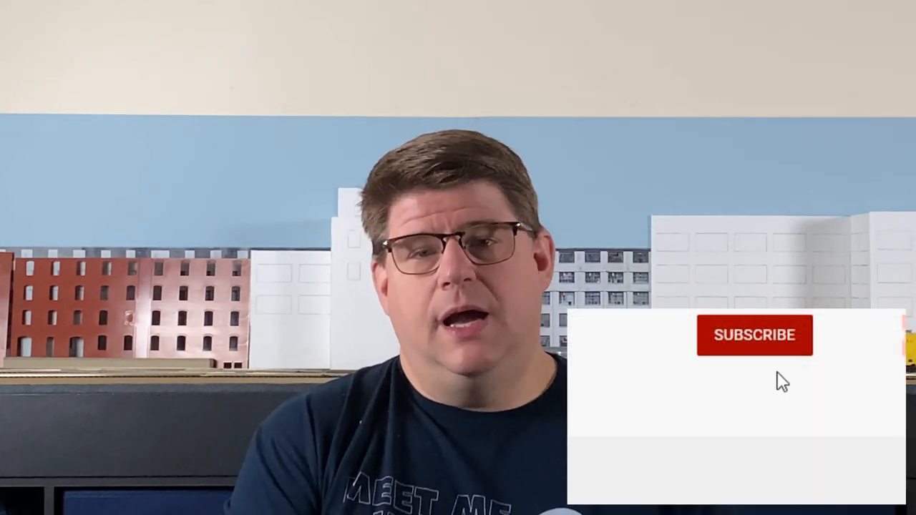
pyautogui.click(753, 335)
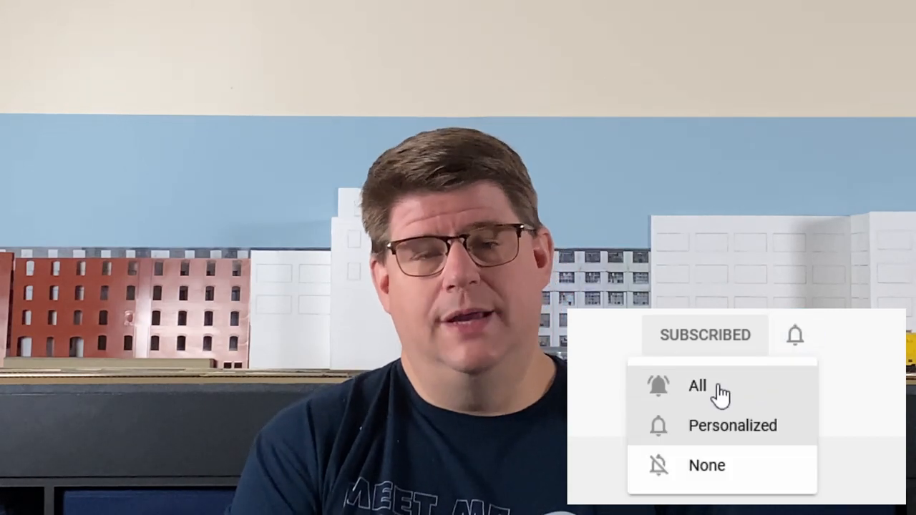